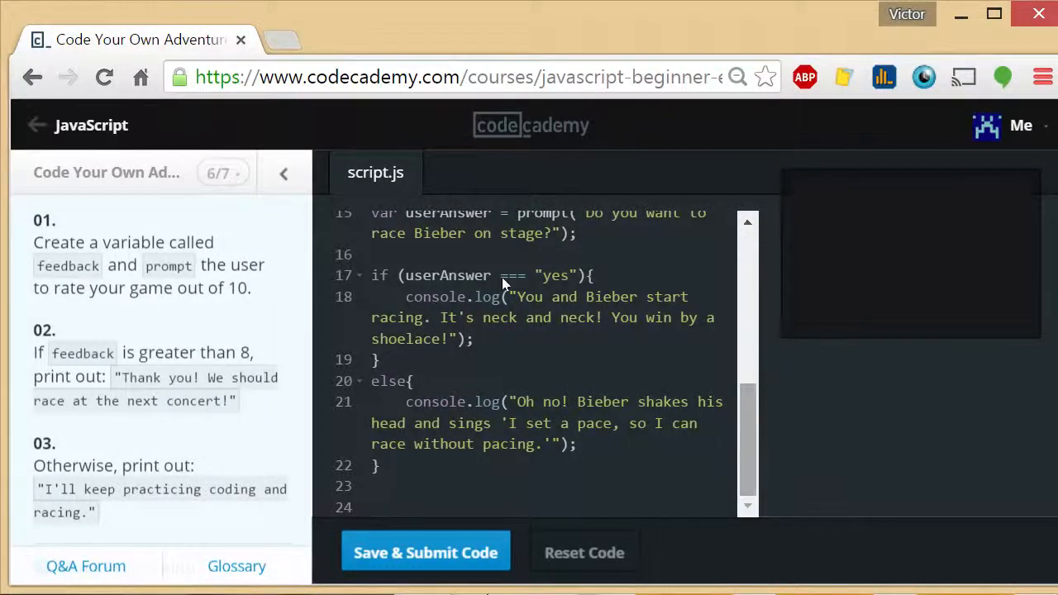
Step: Add var feedback = prompt("Please rate this game on a scale of 1 through 10") after the else block
scroll("up", 3)
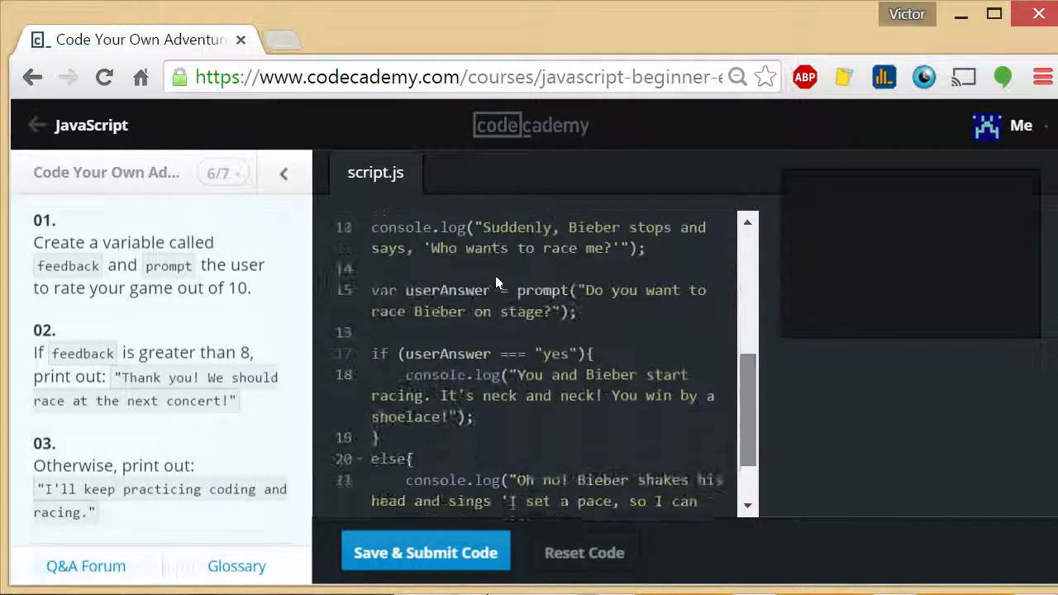
scroll("down", 3)
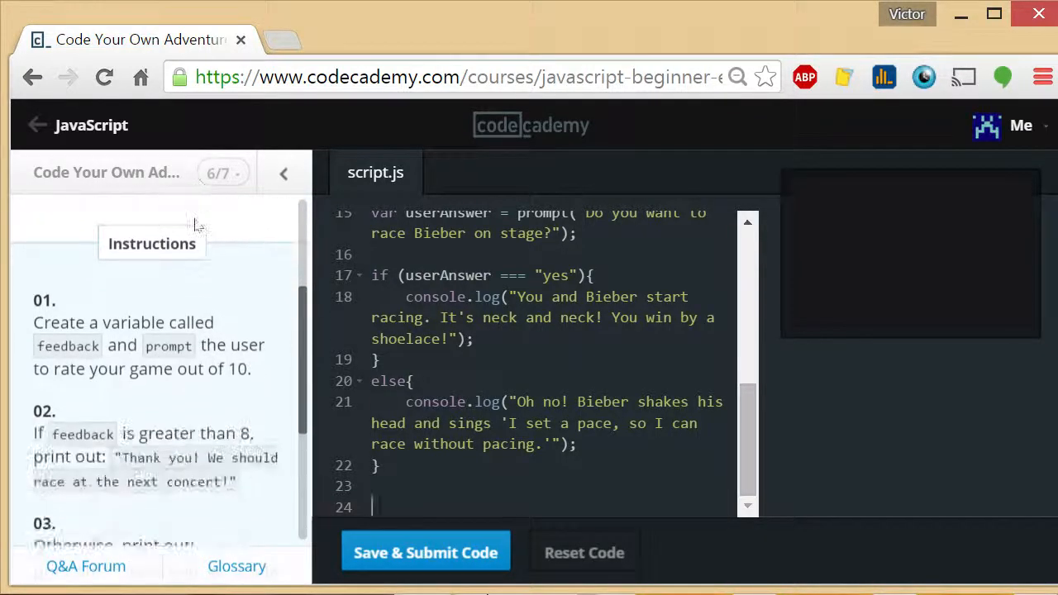
scroll("down", 3)
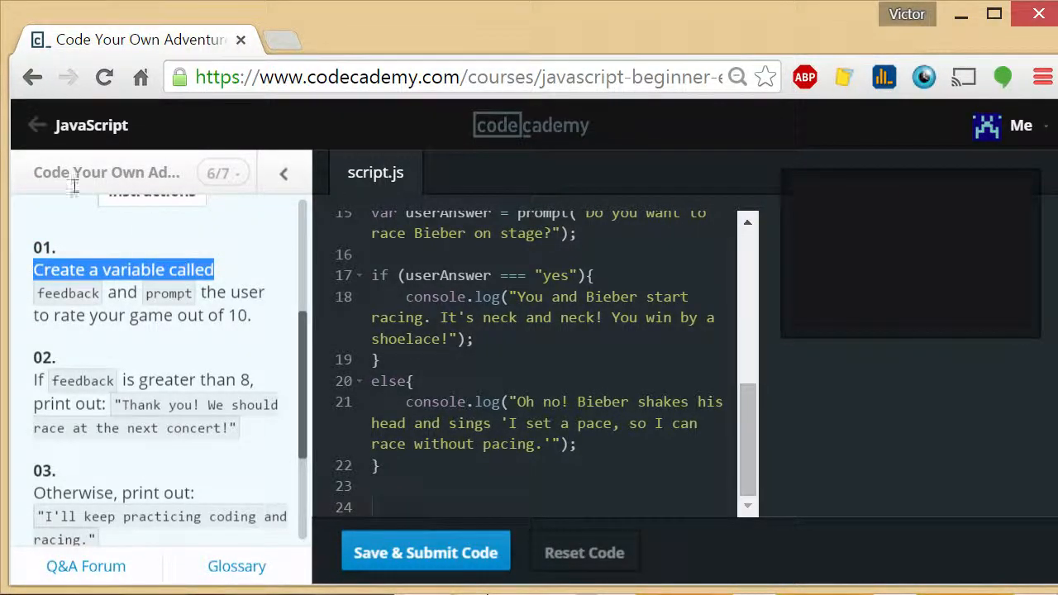
mouse_move(249, 335)
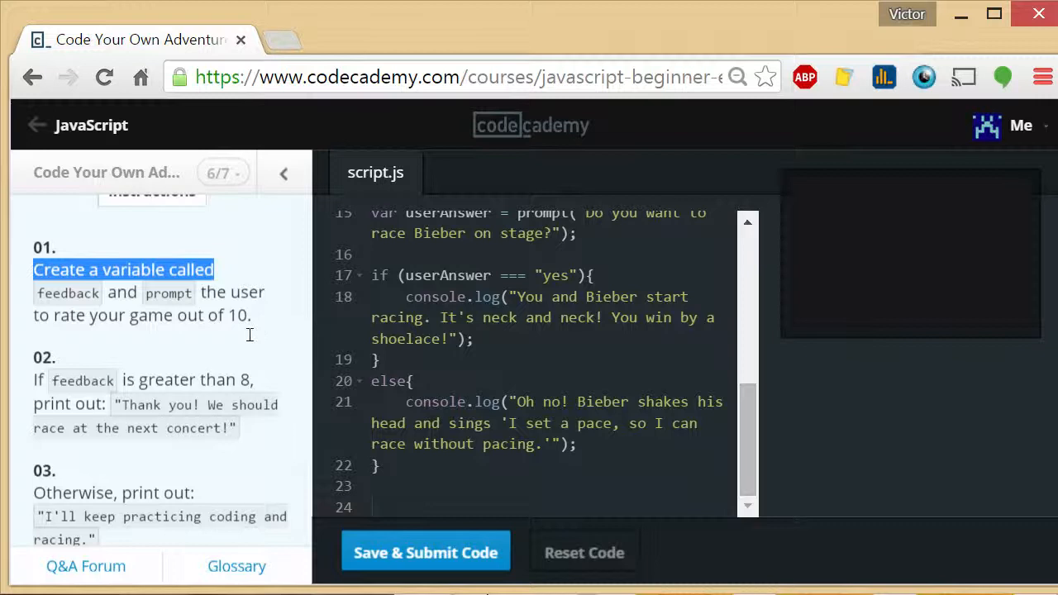
left_click(376, 507)
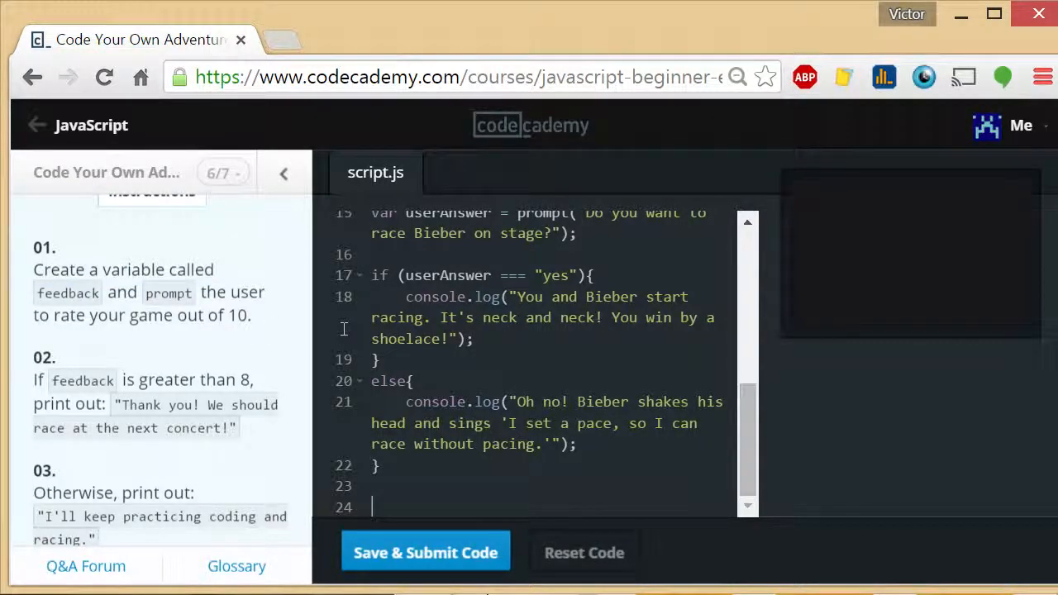
type("var feedba")
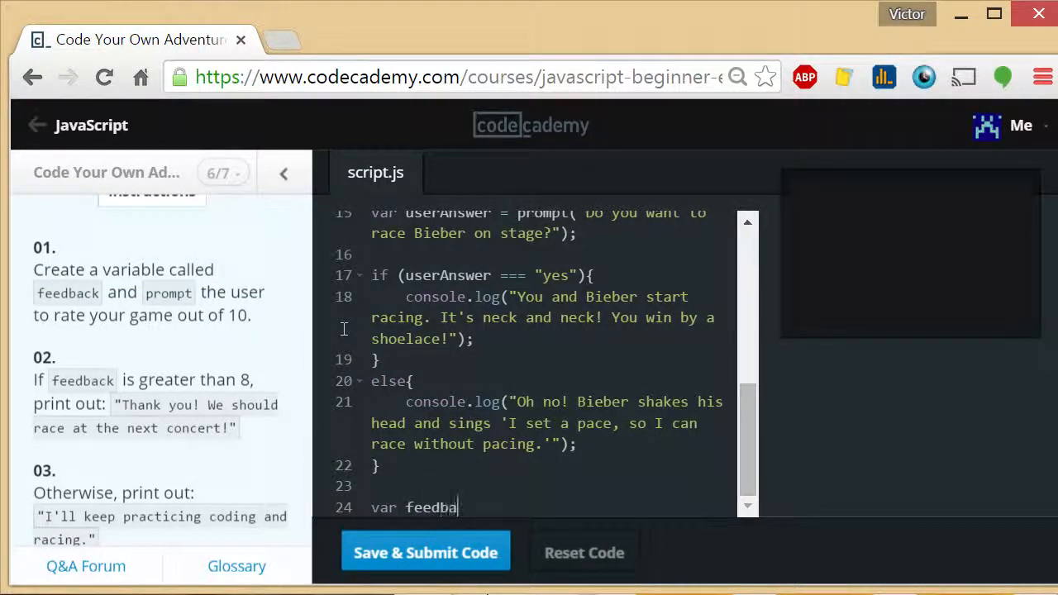
type("ck =")
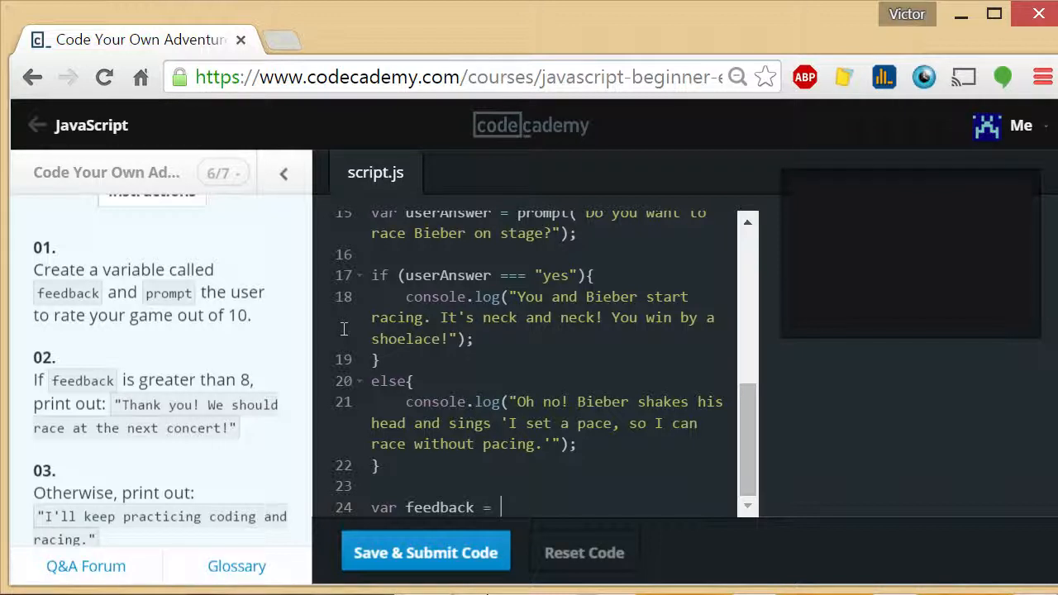
type("prompt(\"P")
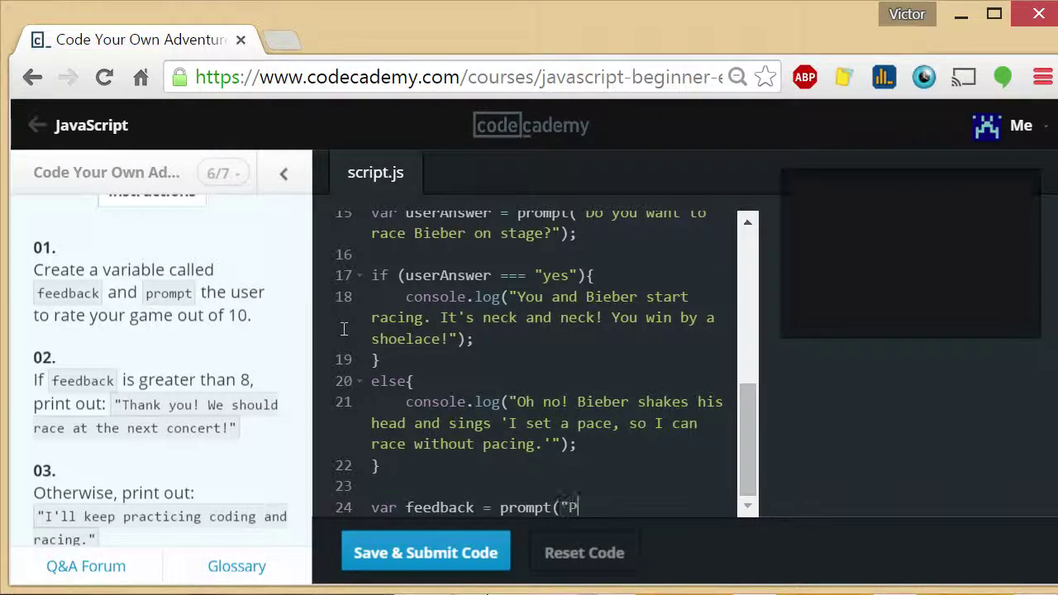
type("lease rate this game 1 through")
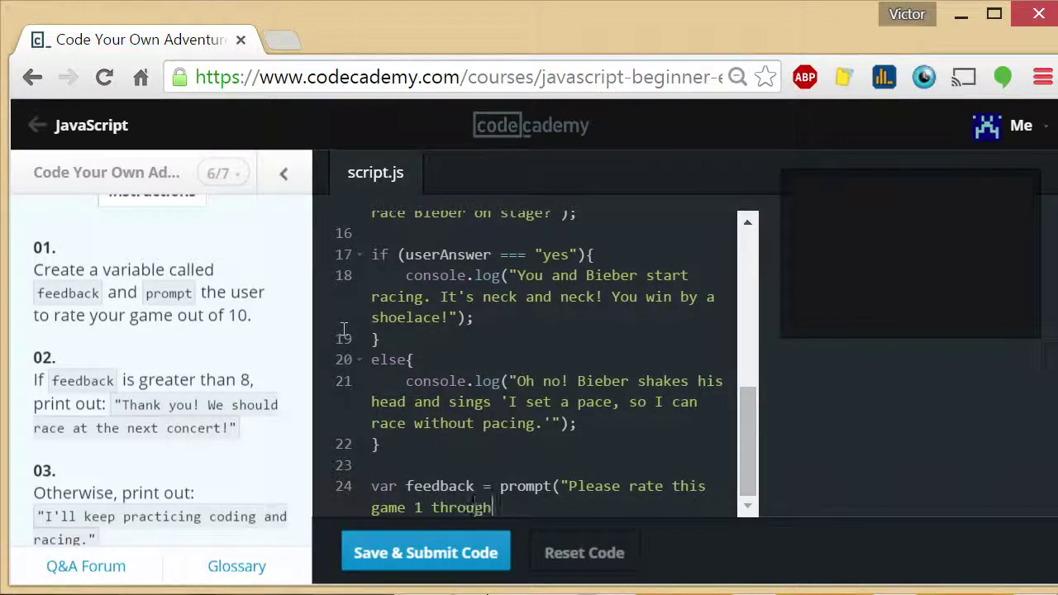
type("10\");")
type("if (Feedback")
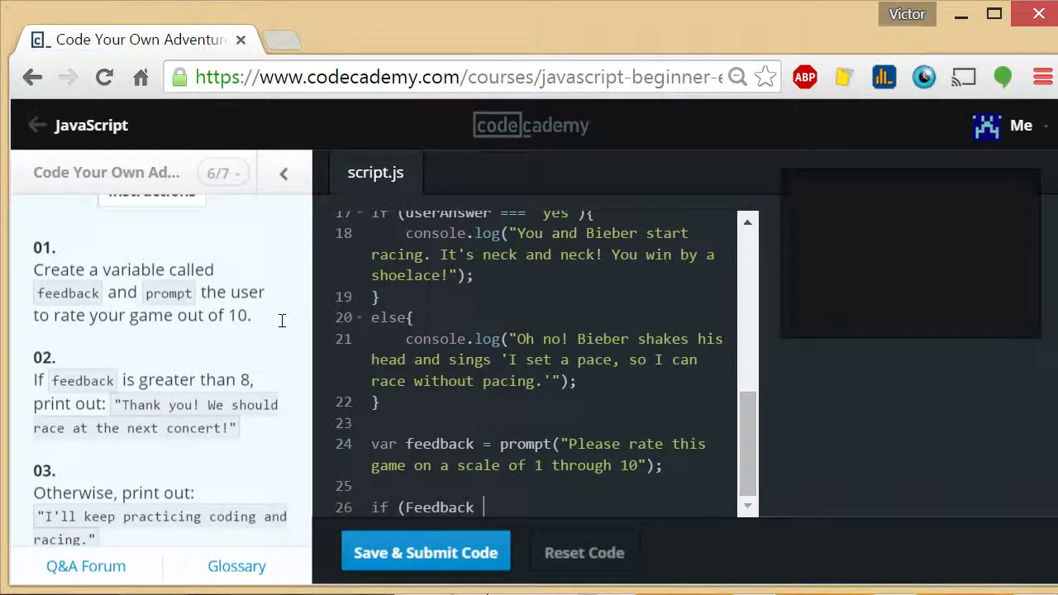
Step: Finish the feedback > 8 condition and log "I'll keep practicing coding and racing." in else
type(">")
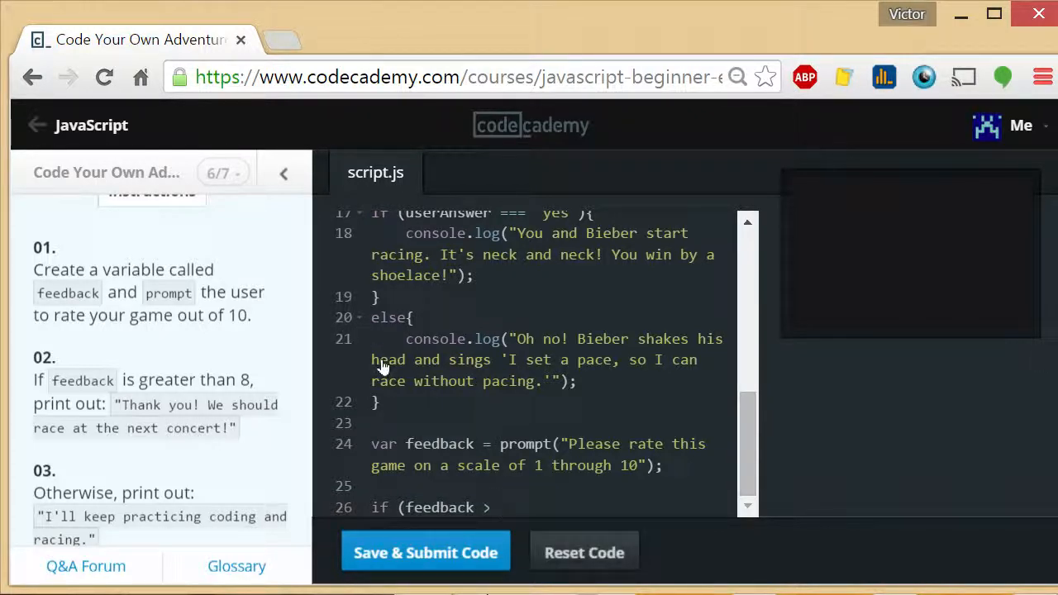
type("8){")
type("console.log(\"Thank you! We should race at the next concert!\");")
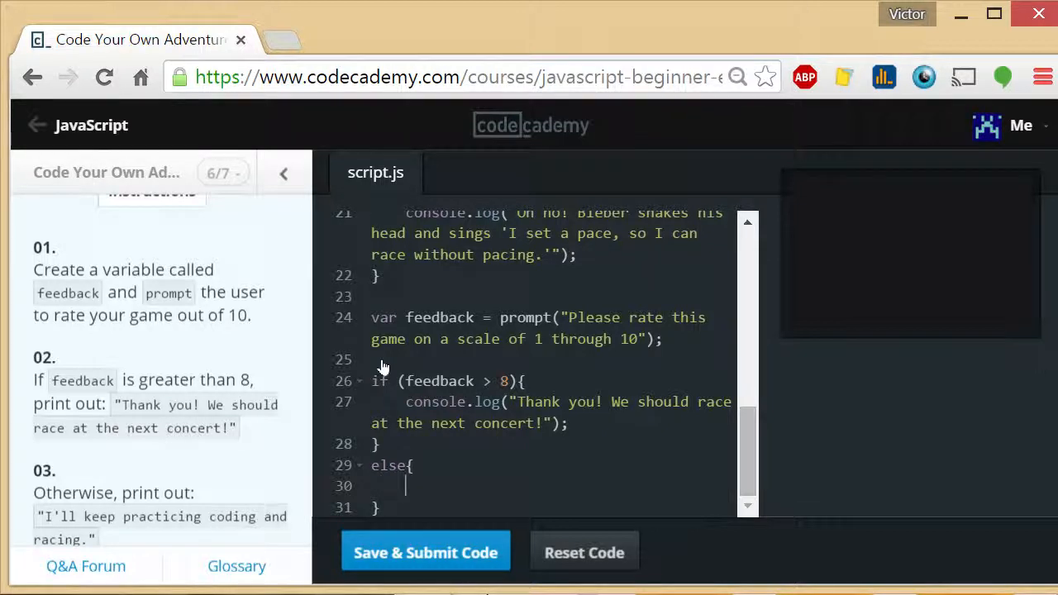
scroll("down", 3)
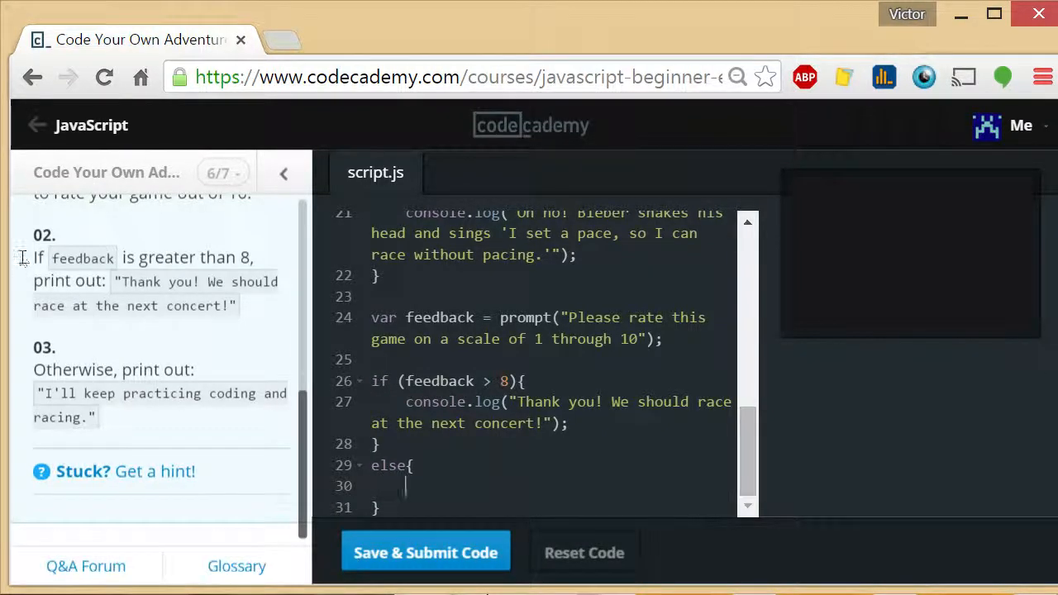
mouse_move(278, 319)
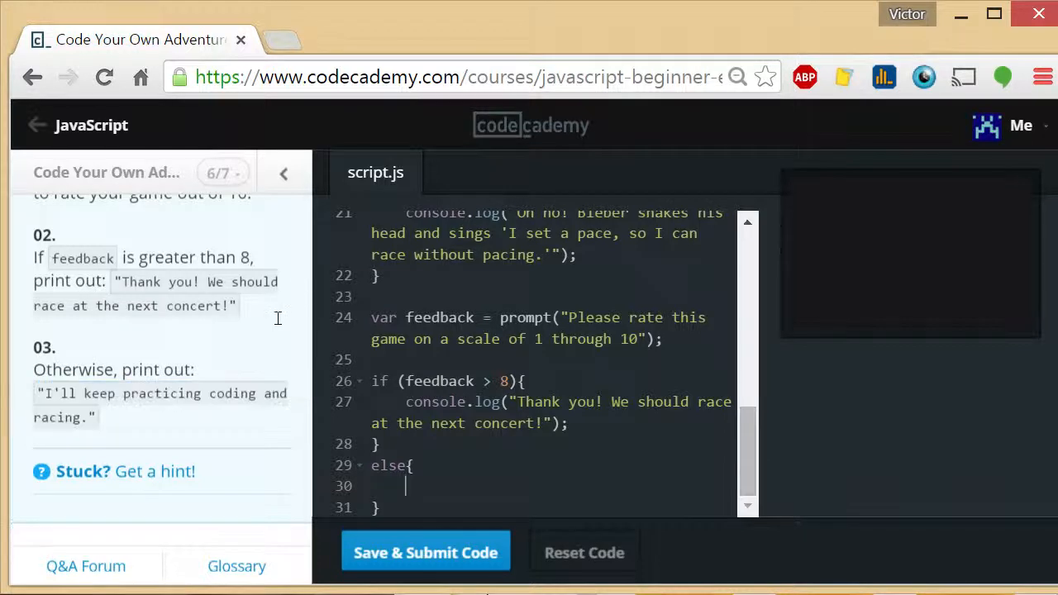
type("console.l")
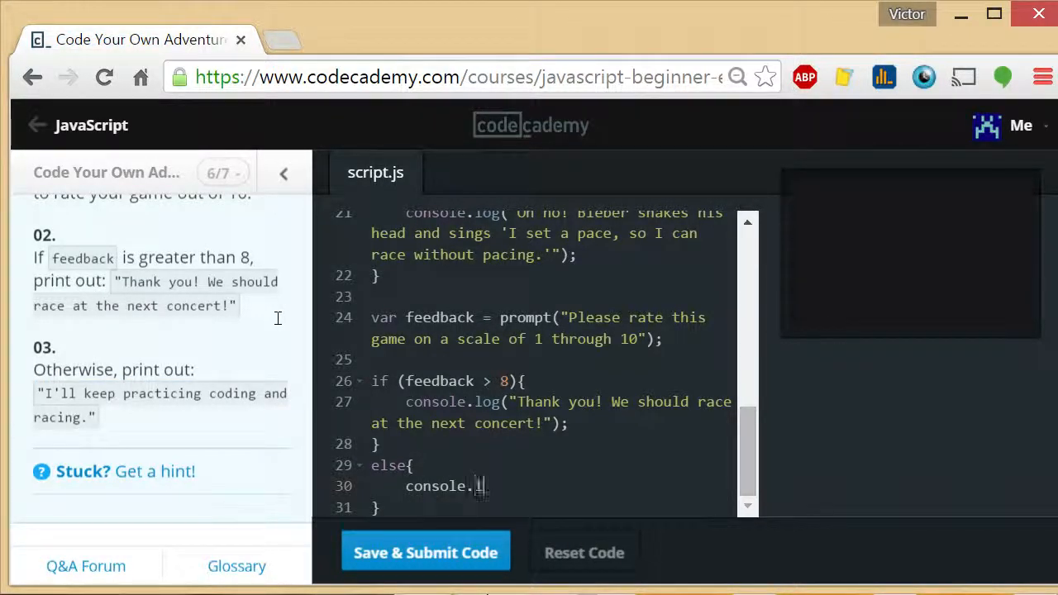
type("log(\"I'll keep practicing coding and racing.\")")
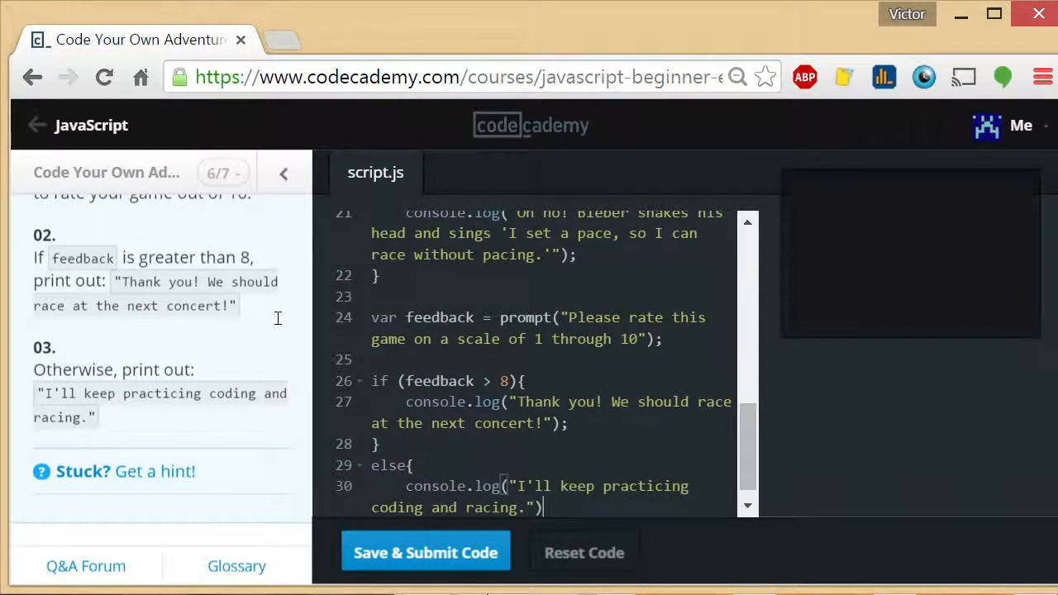
Step: Submit the code, dismiss the ready-to-play message, and answer the age prompt with 55
left_click(426, 552)
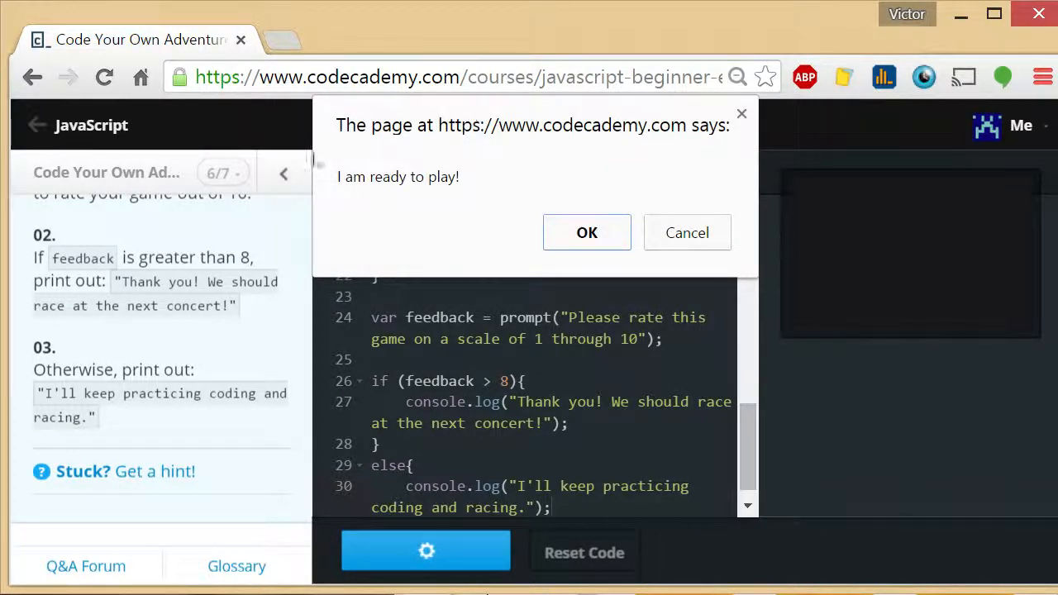
left_click(587, 232)
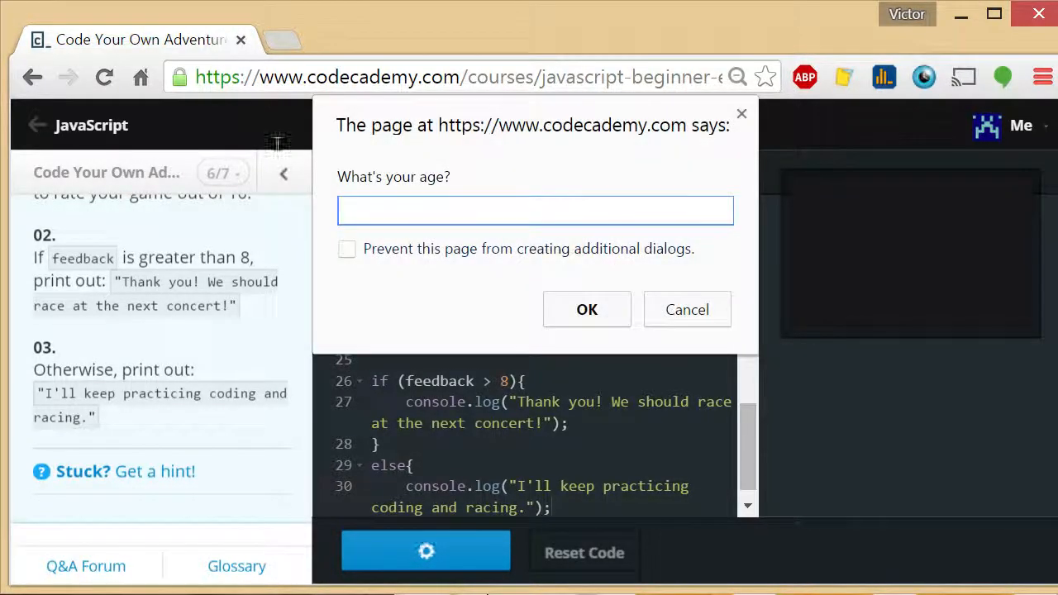
type("55")
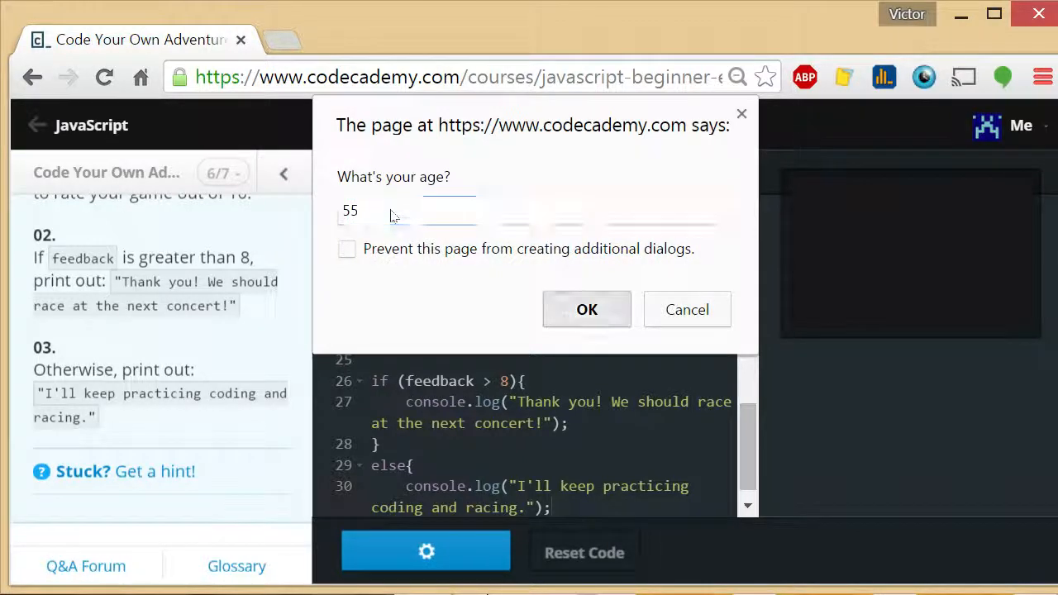
left_click(587, 309)
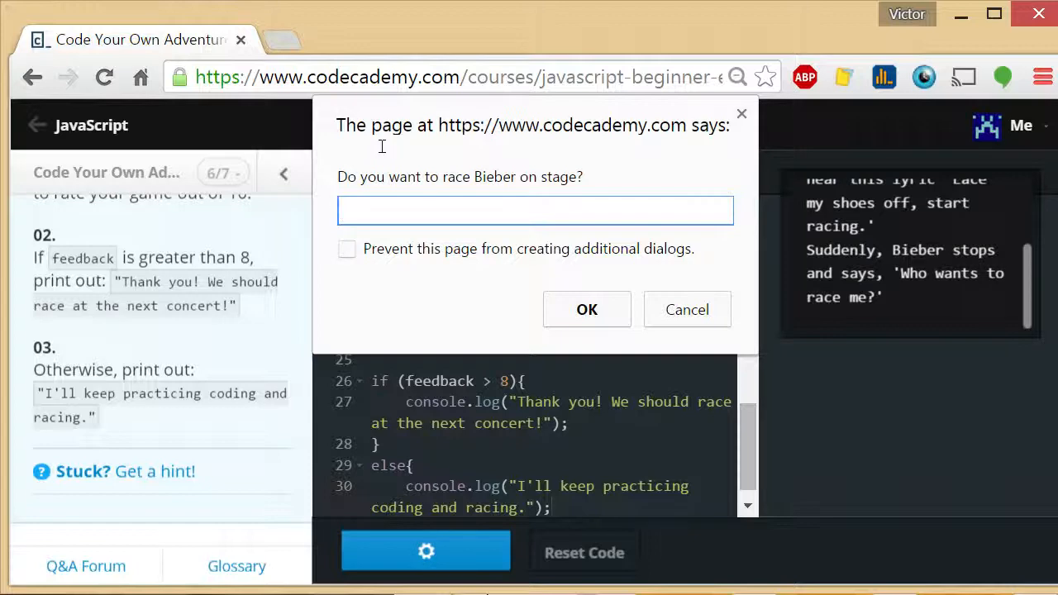
Step: Answer yes to the racing prompt and rate the game 4
type("yes")
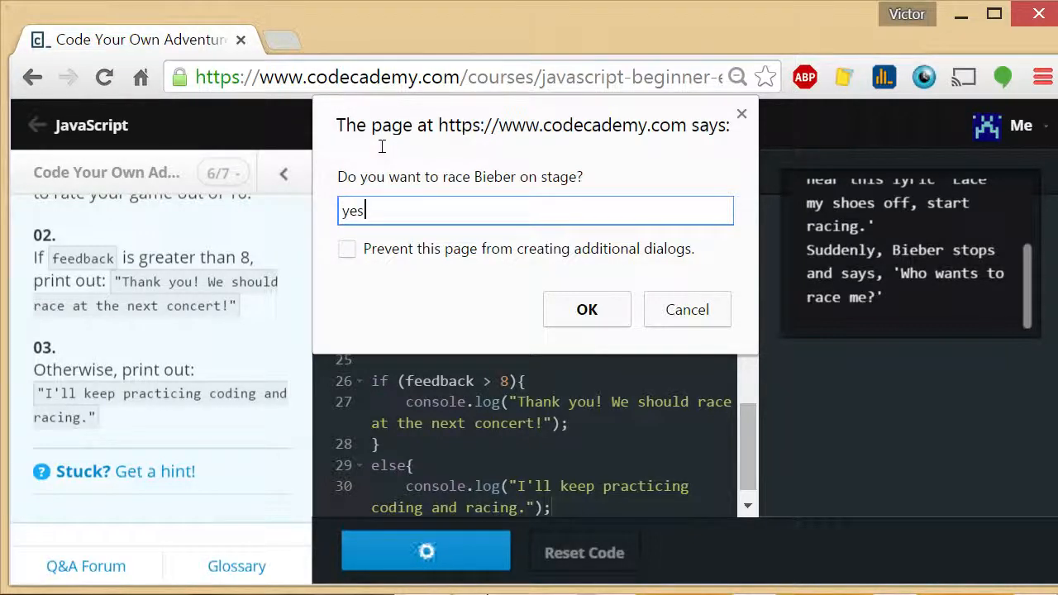
left_click(586, 309)
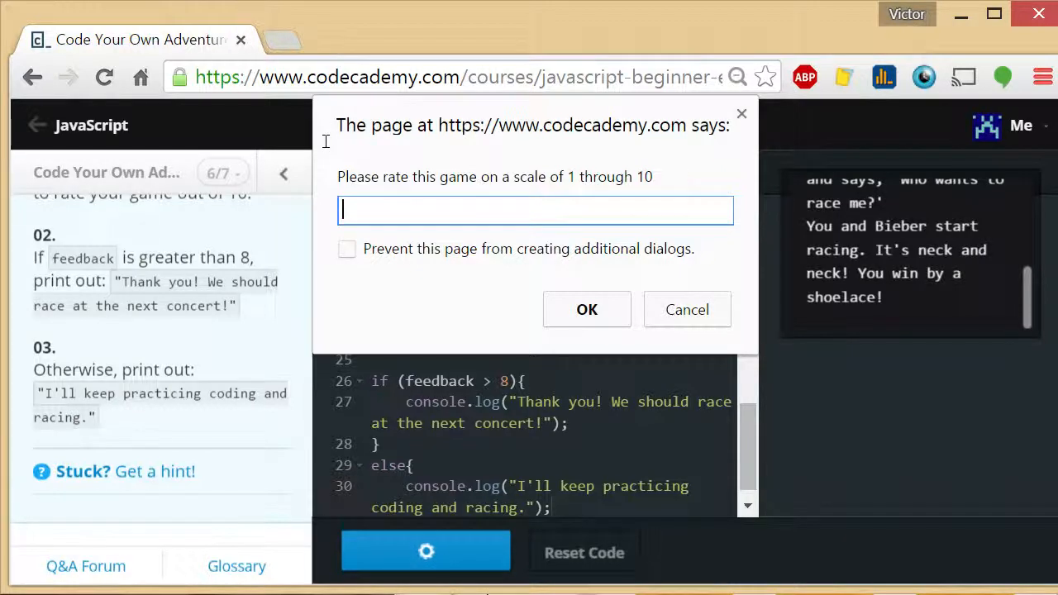
type("4")
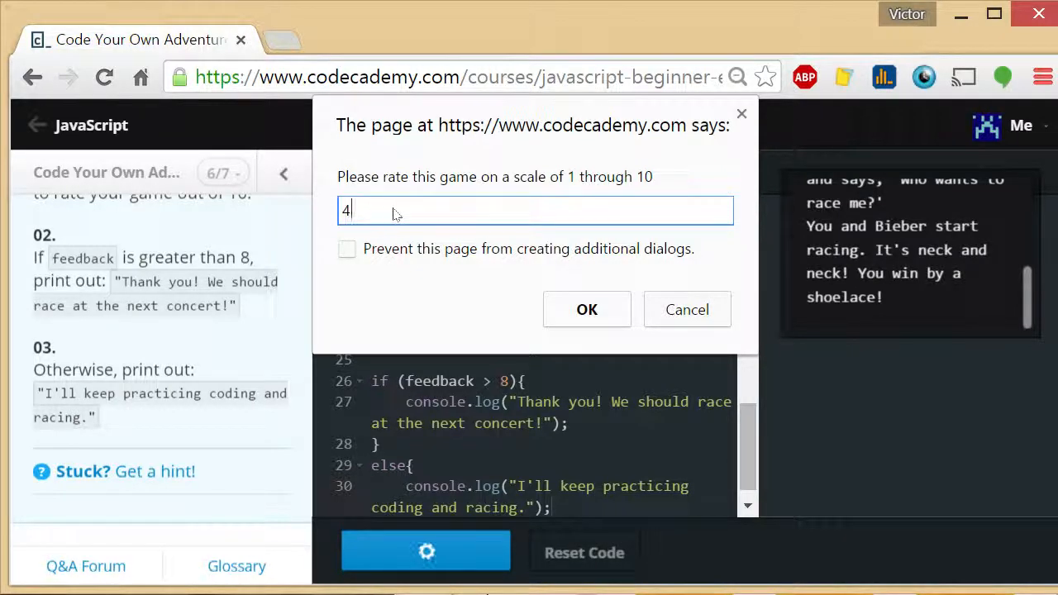
left_click(586, 309)
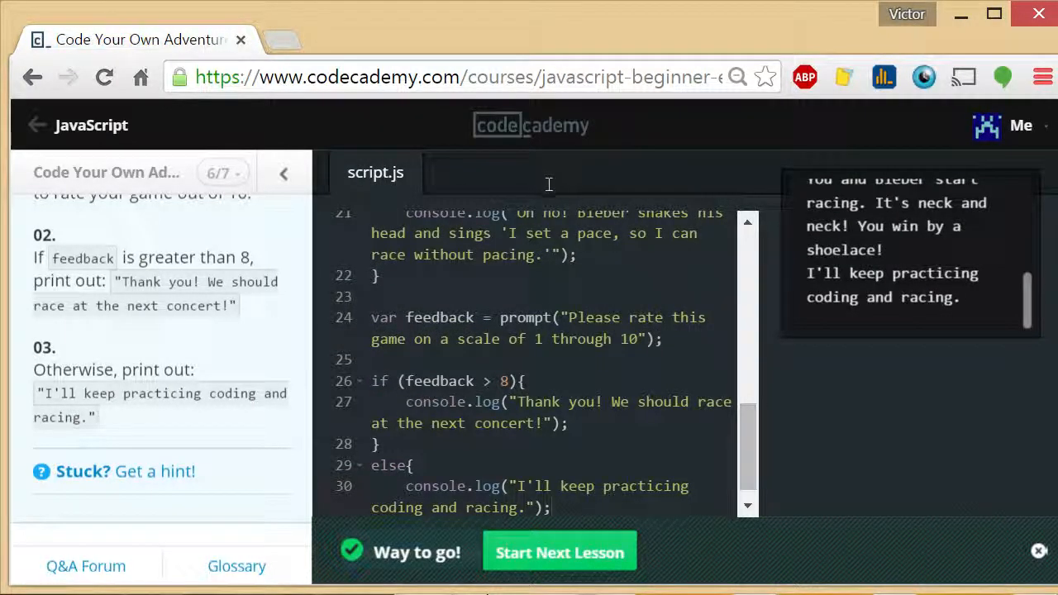